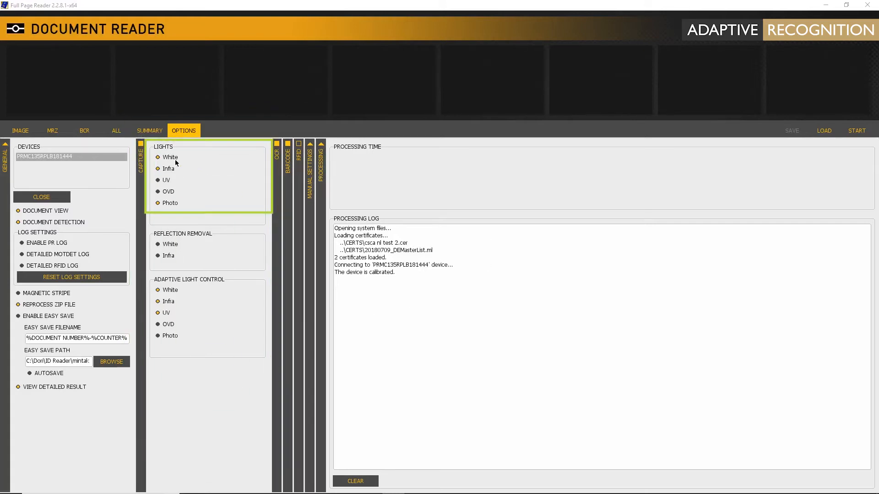
mouse_move(185, 206)
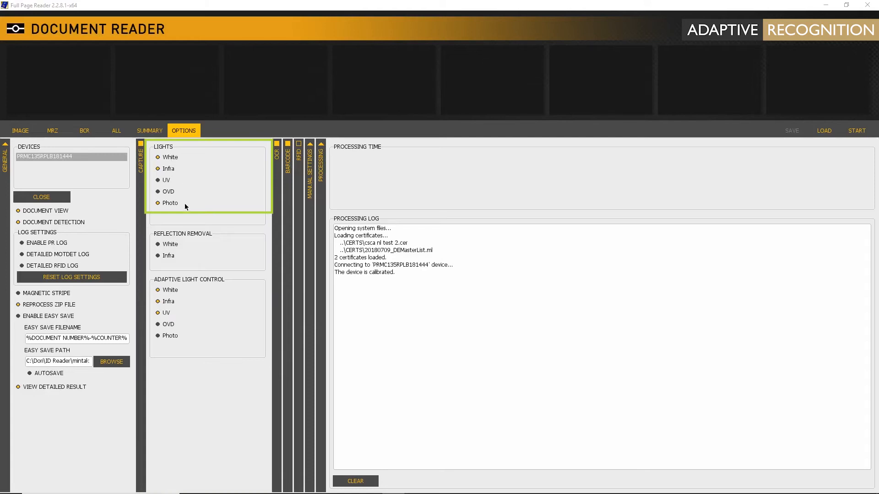
mouse_move(156, 207)
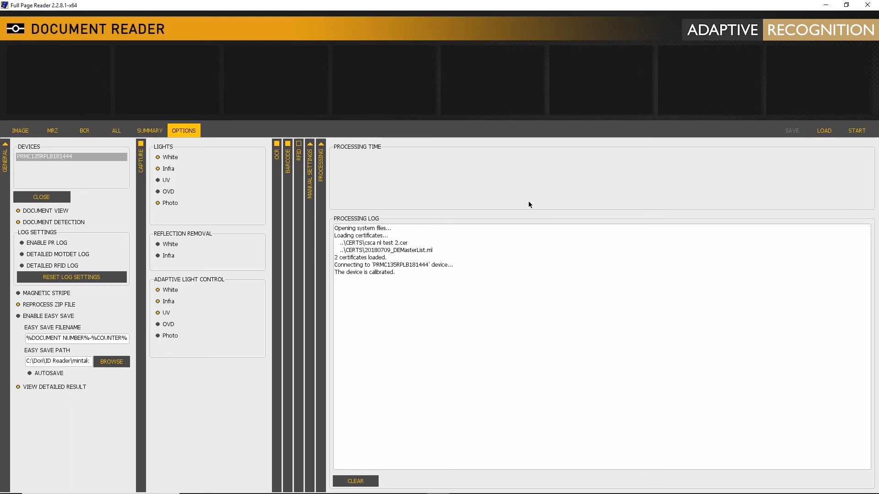
Scan the passport and show its photo-light capture from the white, infrared and photo images.
click(857, 131)
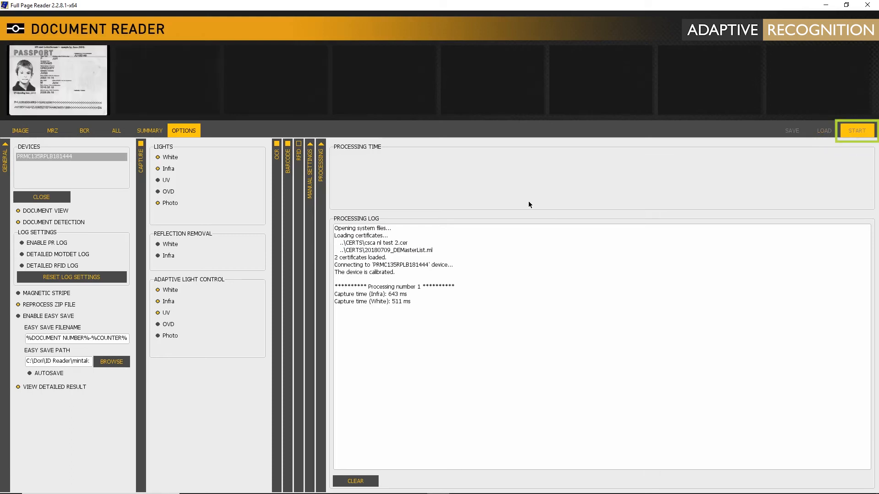
click(855, 131)
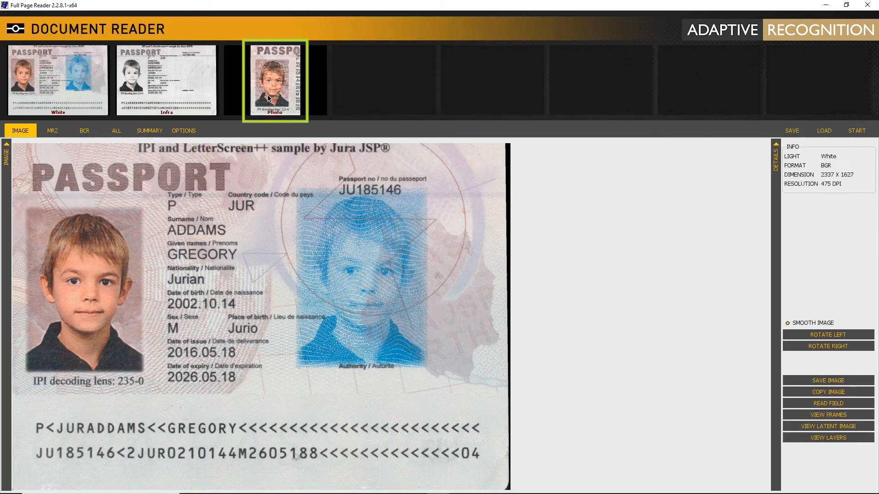
click(275, 78)
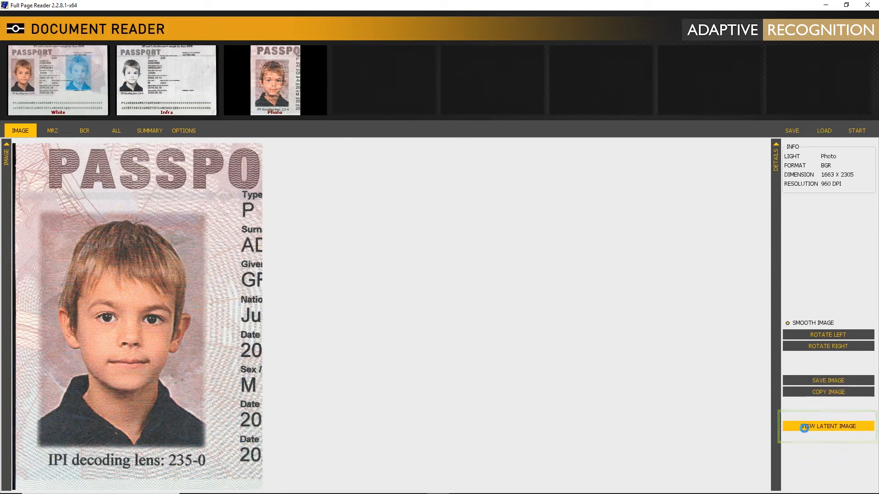
Decode the hidden IPI latent image in the portrait, revealing the bearer's name and passport number.
click(827, 426)
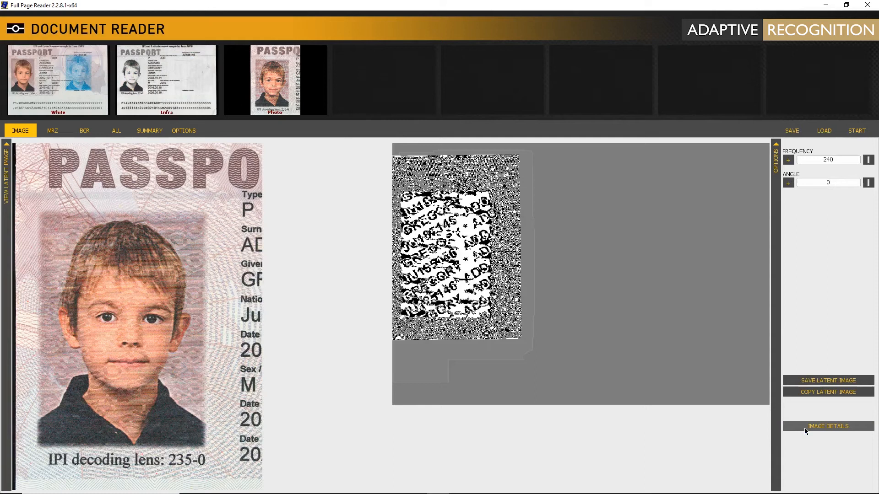
click(456, 246)
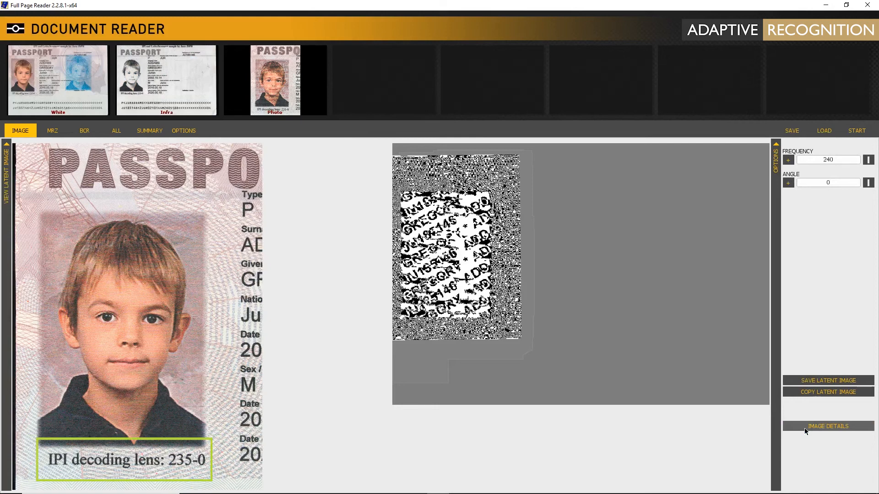
mouse_move(58, 472)
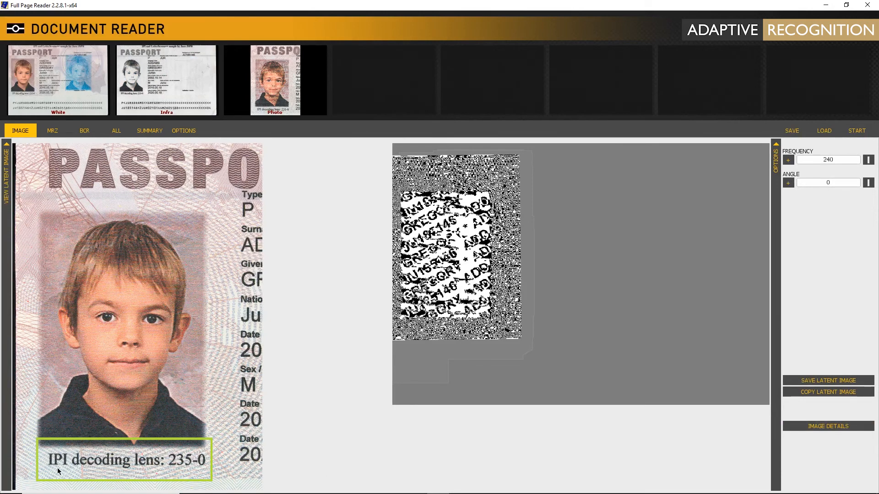
mouse_move(842, 153)
text(235)
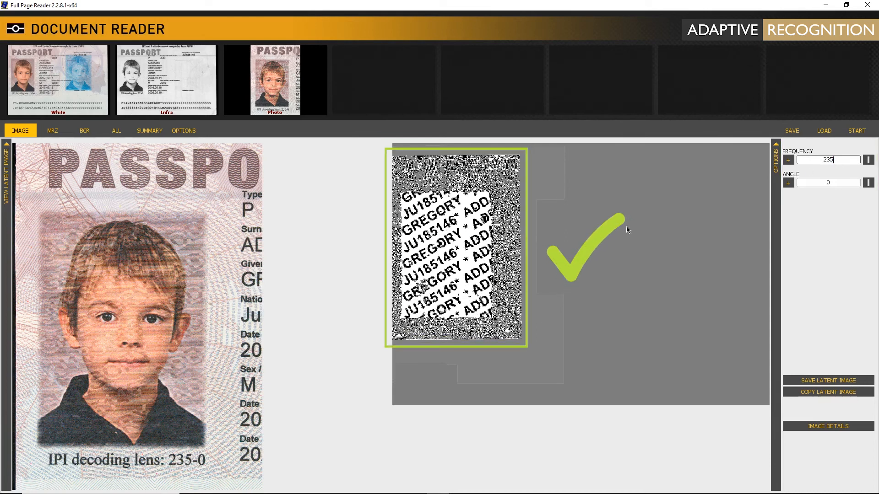
mouse_move(549, 272)
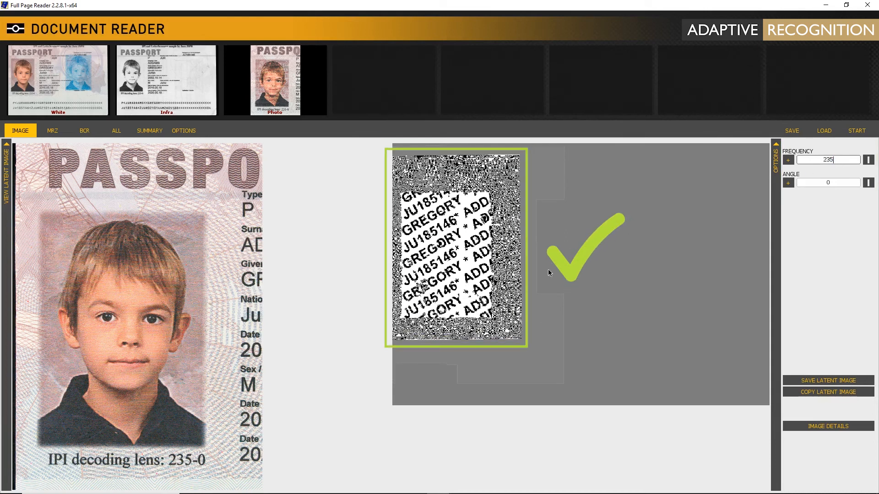